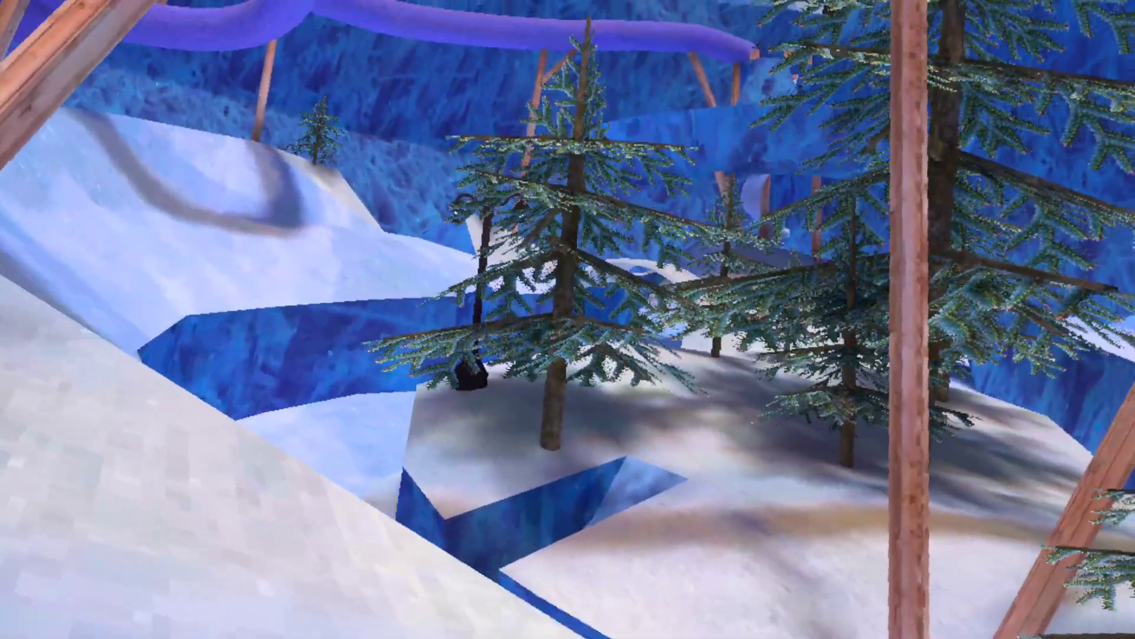
{"action": "mouse_move", "coordinate": [568, 320]}
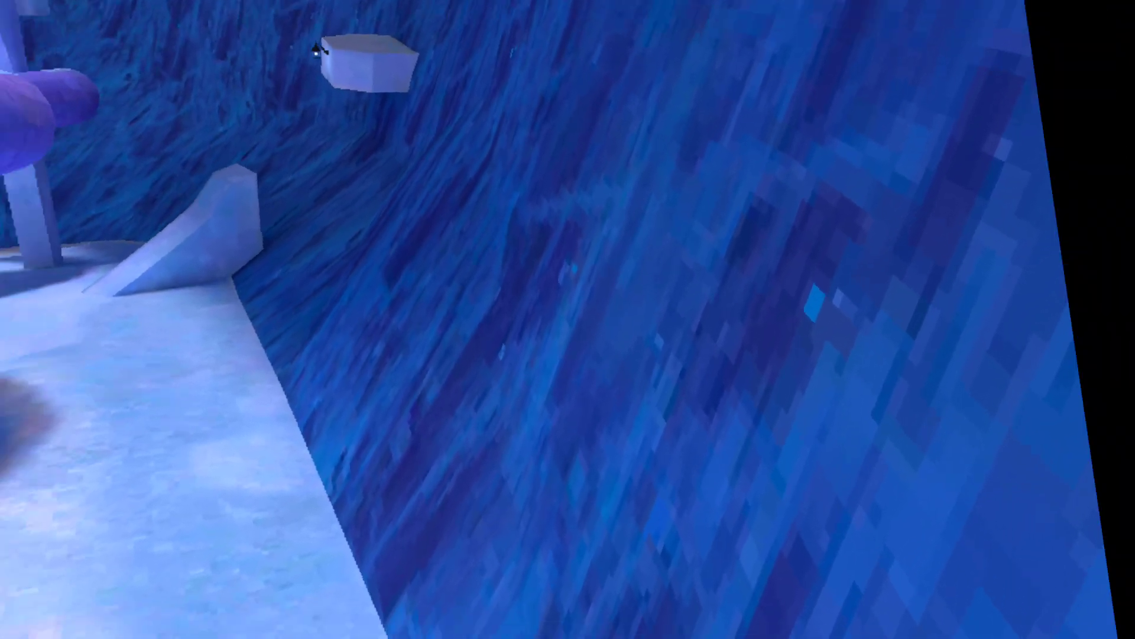
{"action": "mouse_move", "coordinate": [568, 319]}
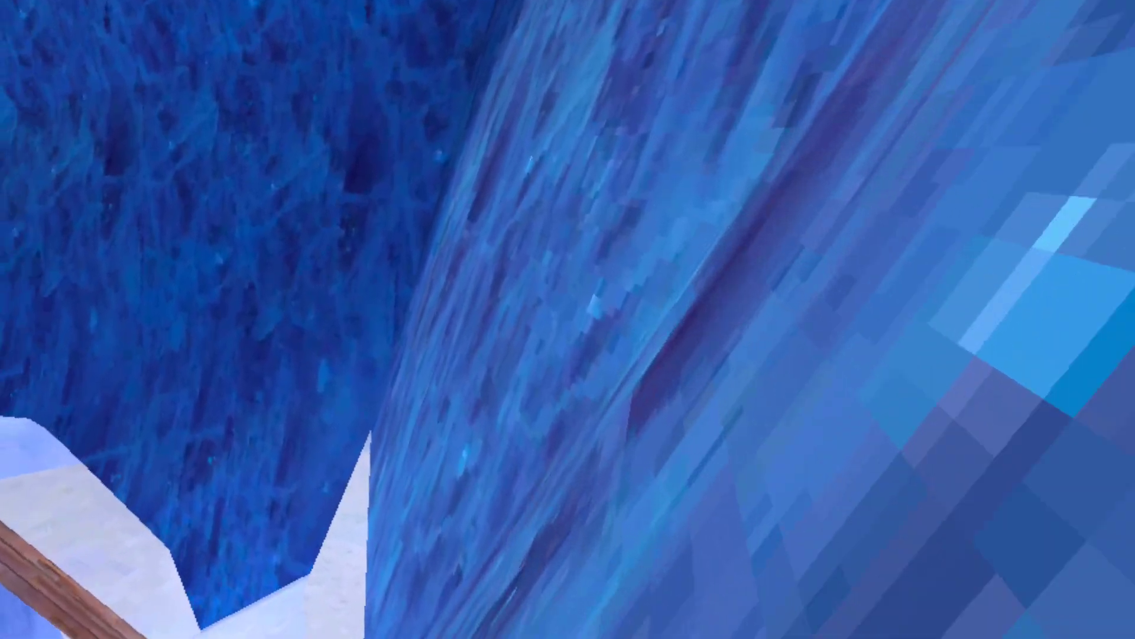
{"action": "mouse_move", "coordinate": [568, 319]}
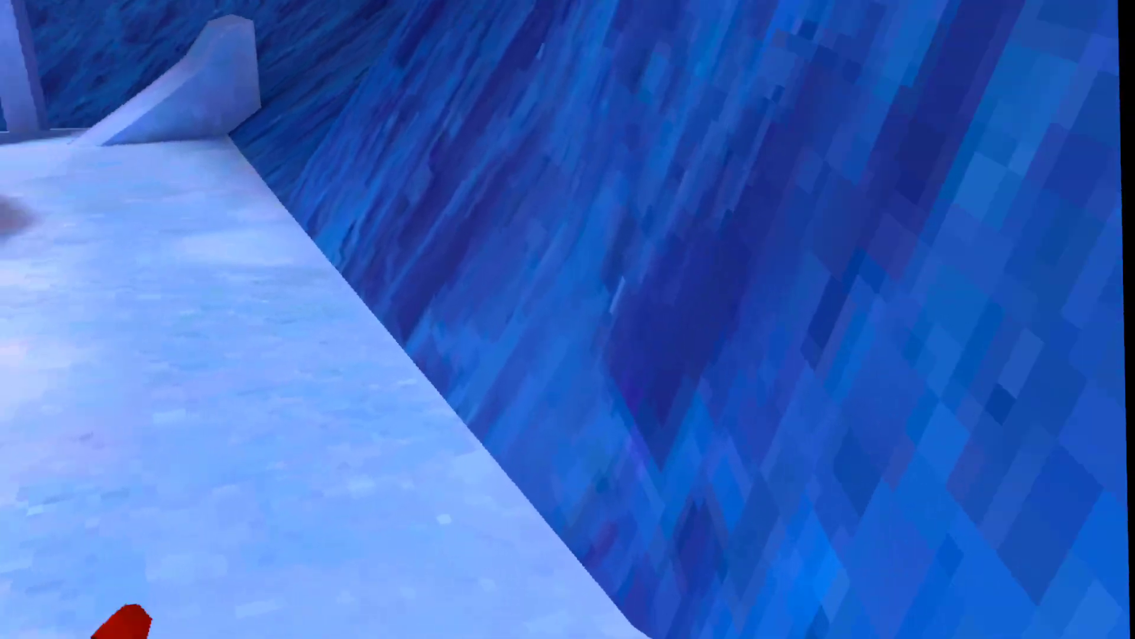
{"action": "mouse_move", "coordinate": [568, 320]}
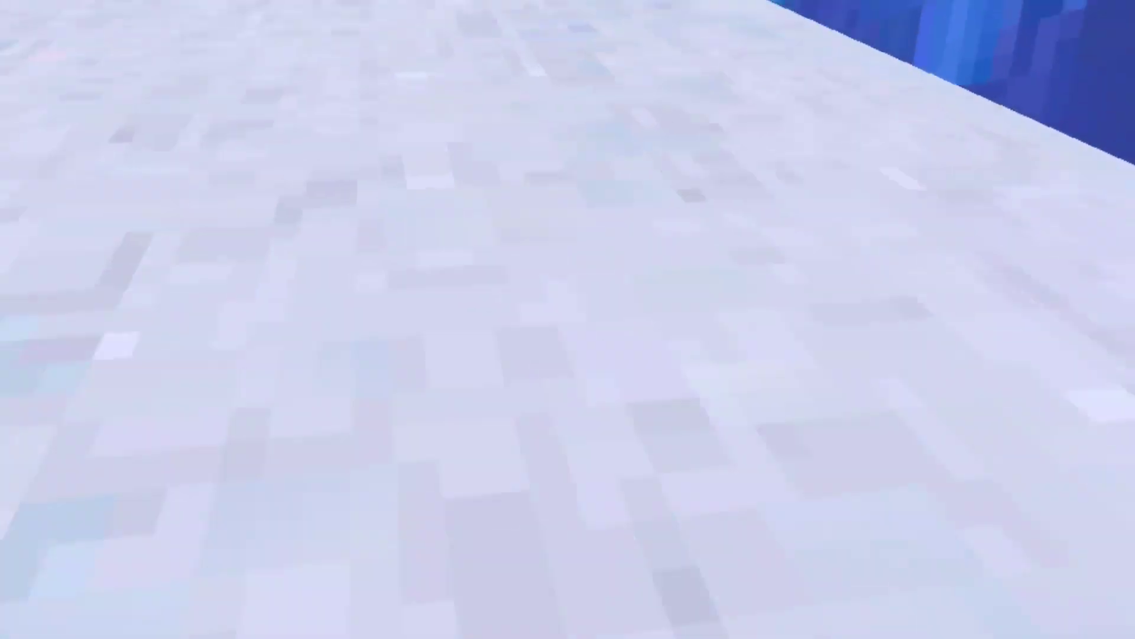
{"action": "mouse_move", "coordinate": [568, 319]}
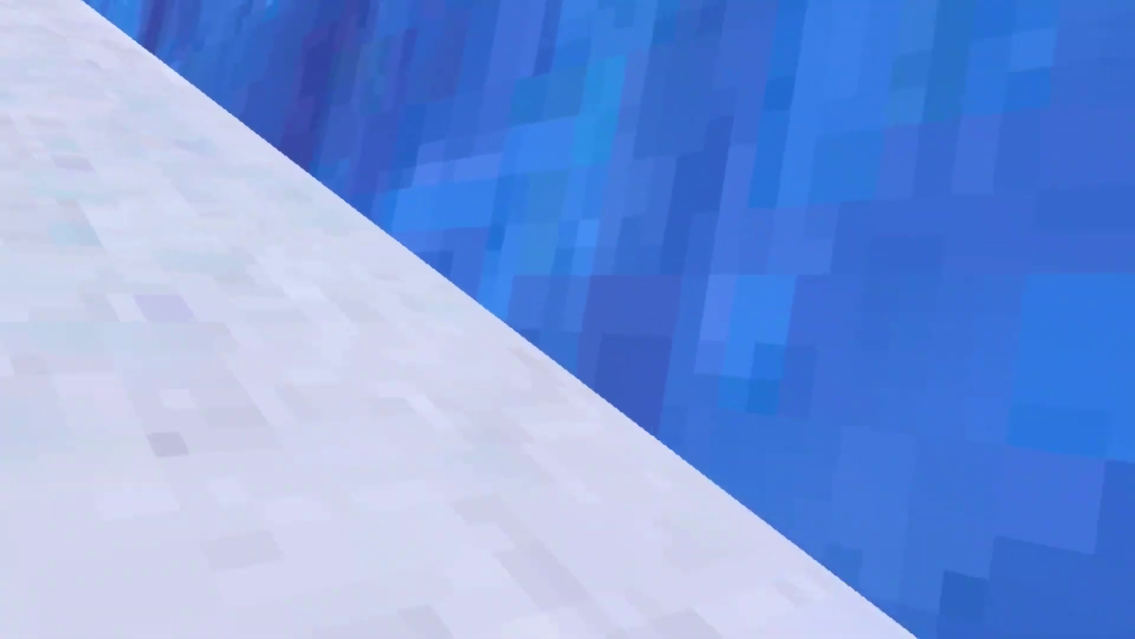